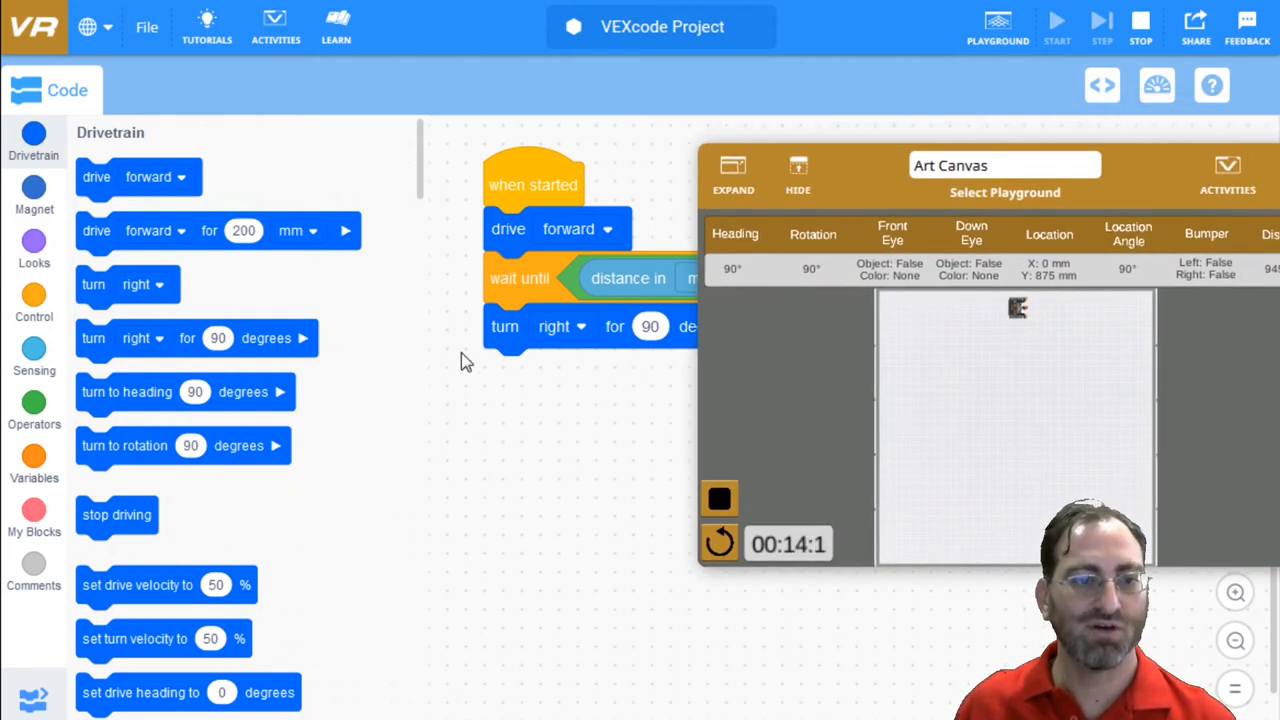
- Wrap the drive, wait-until-distance and turn-right-90 blocks inside a forever loop
left_click(34, 300)
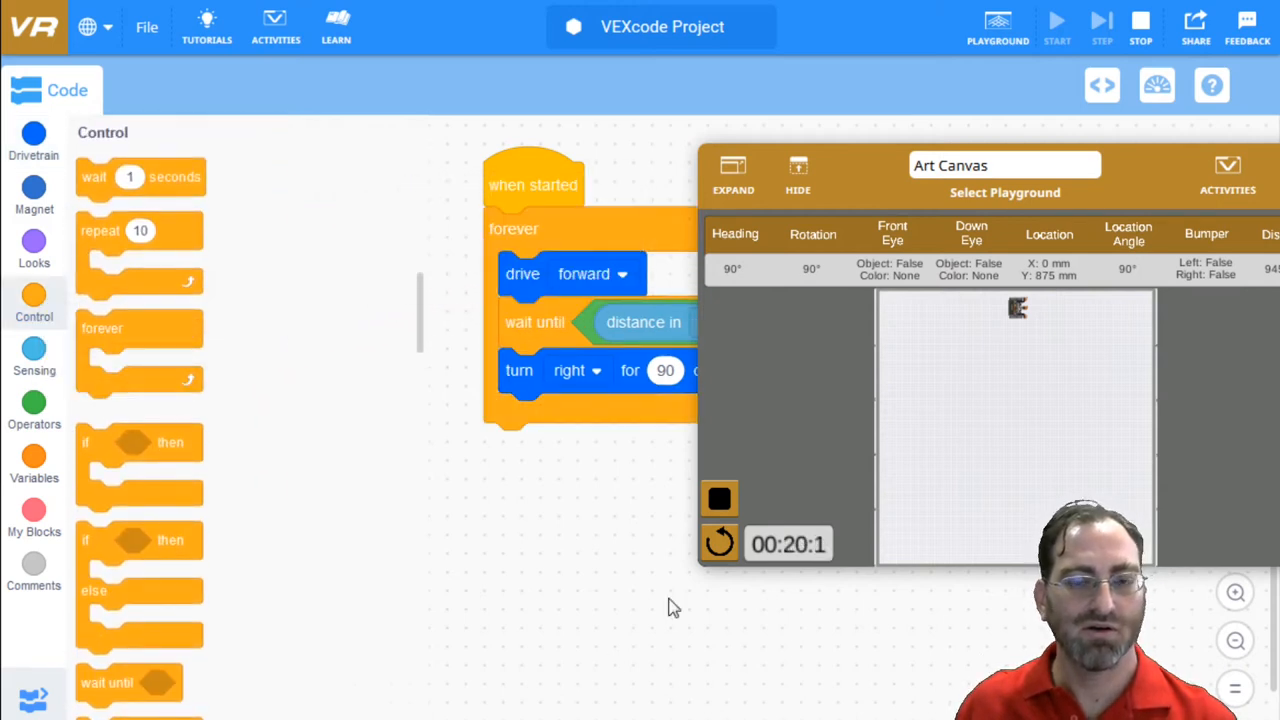
- Reset the robot to the Art Canvas centre and start the looped project
left_click(720, 544)
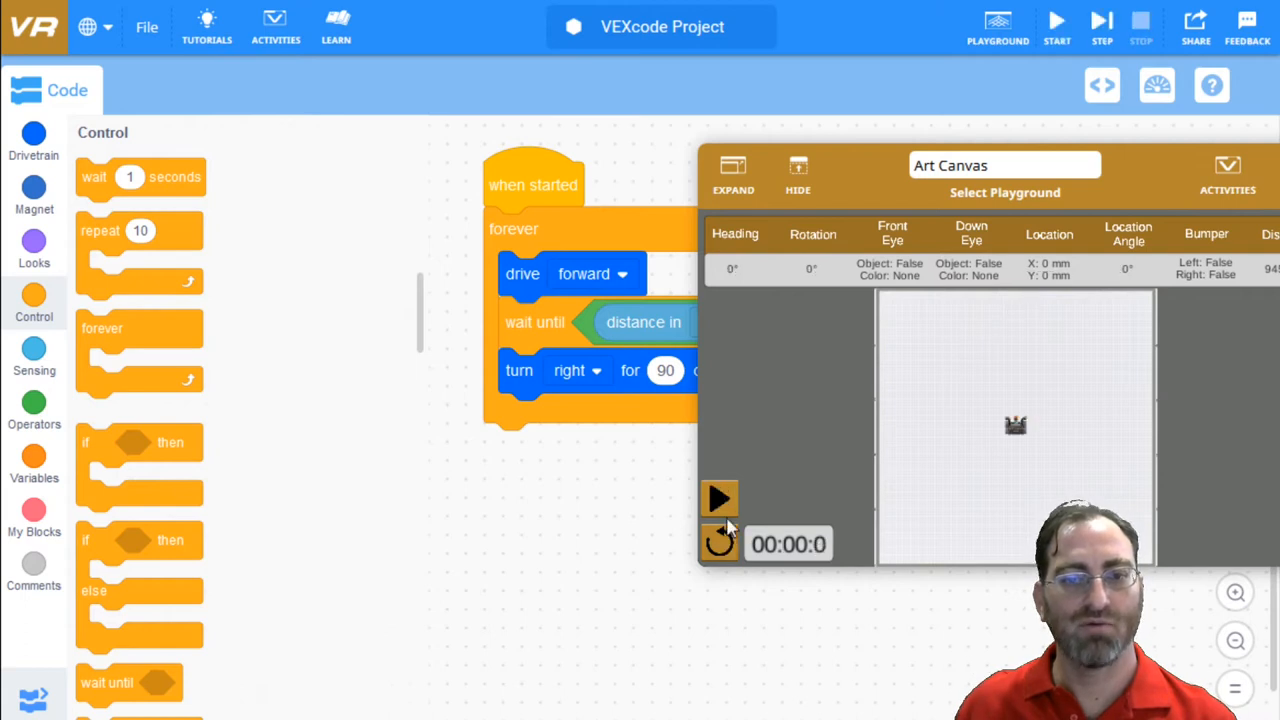
left_click(720, 500)
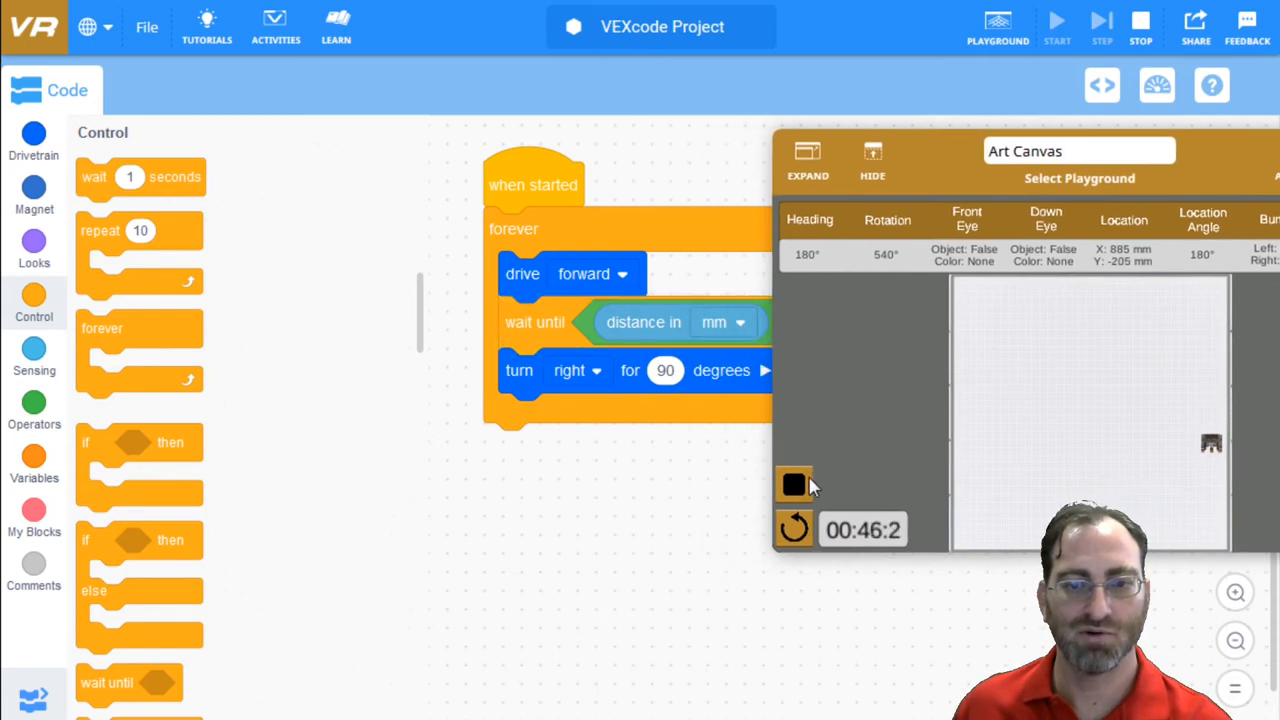
- Stop the run and add set pen colour green and pen down before the loop
left_click(794, 484)
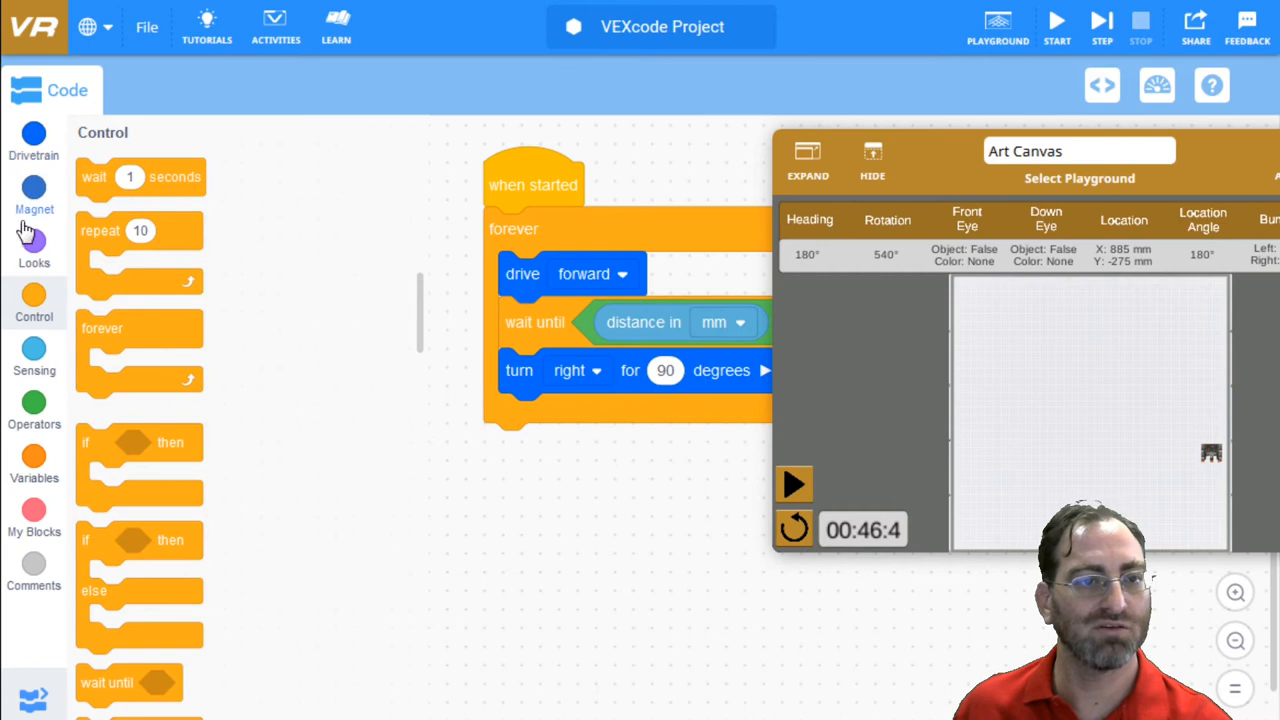
left_click(32, 244)
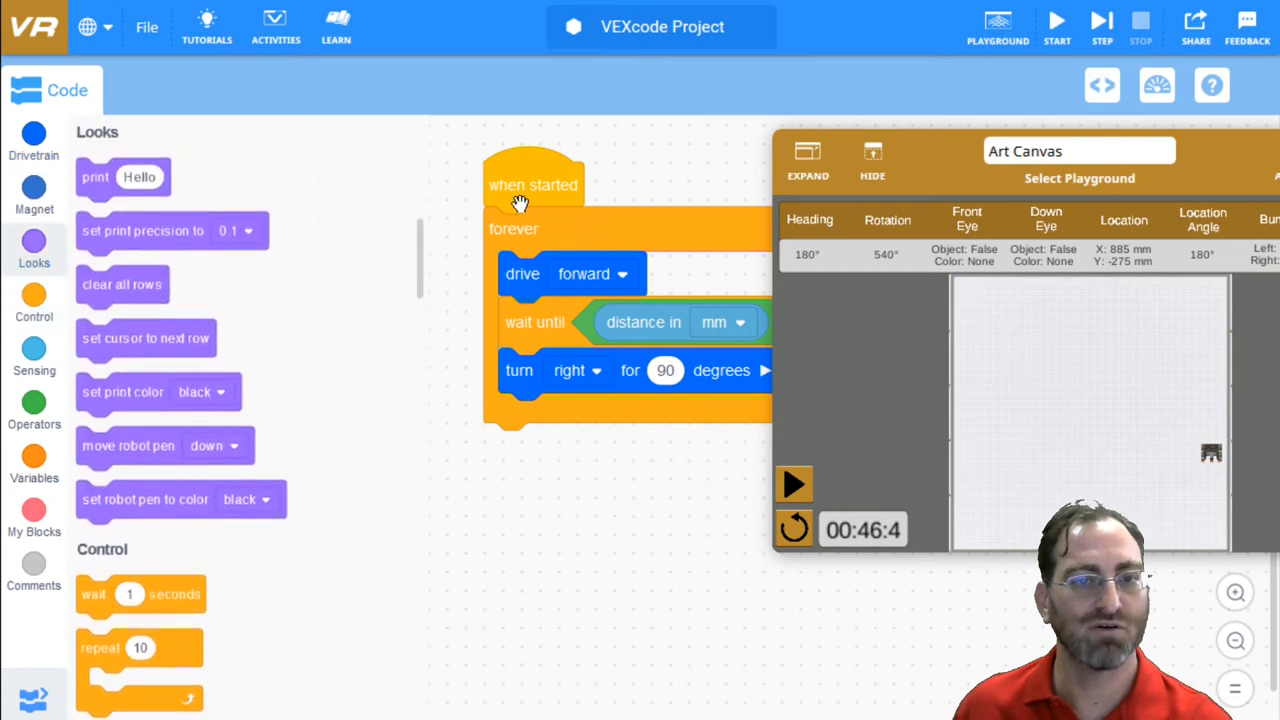
mouse_move(90, 430)
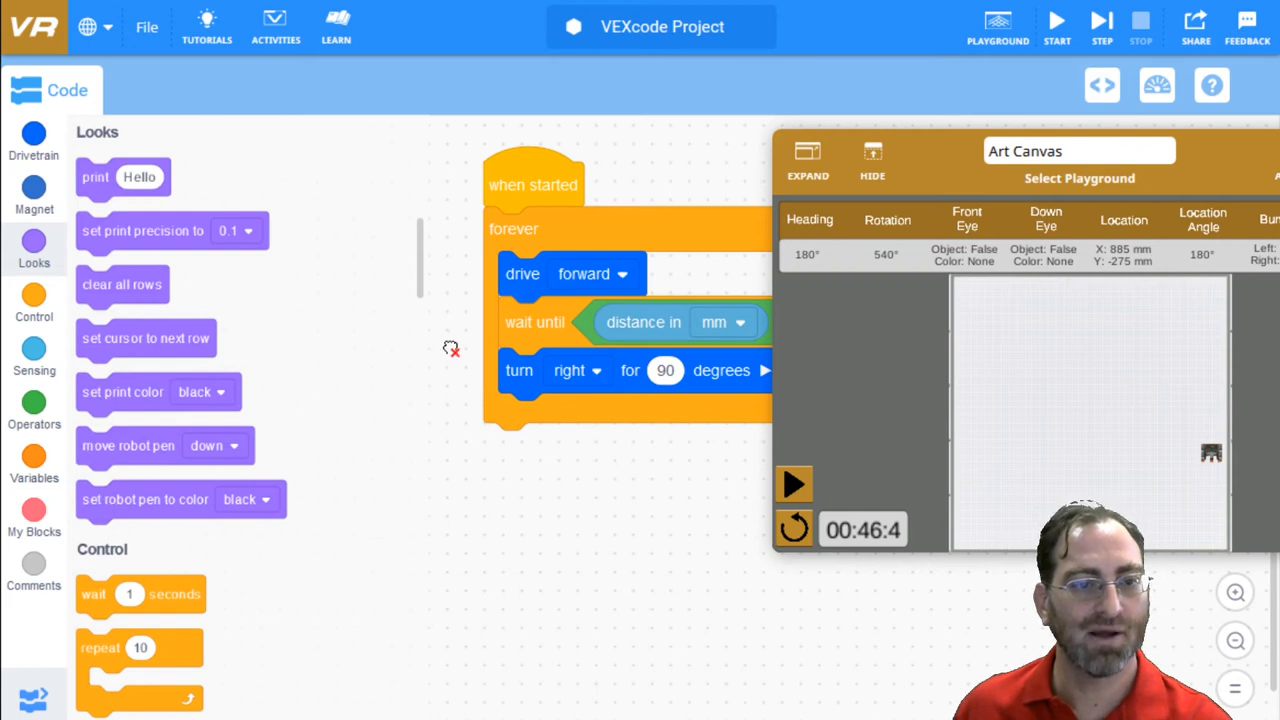
left_click(708, 228)
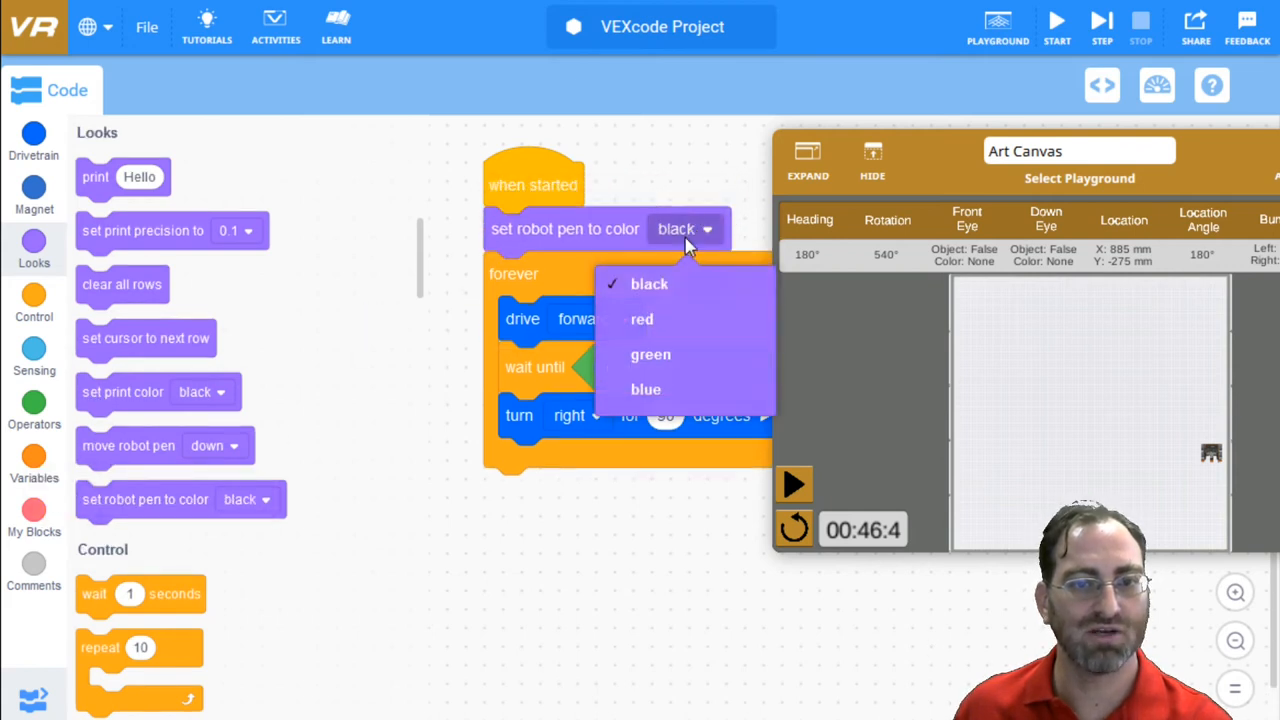
left_click(650, 354)
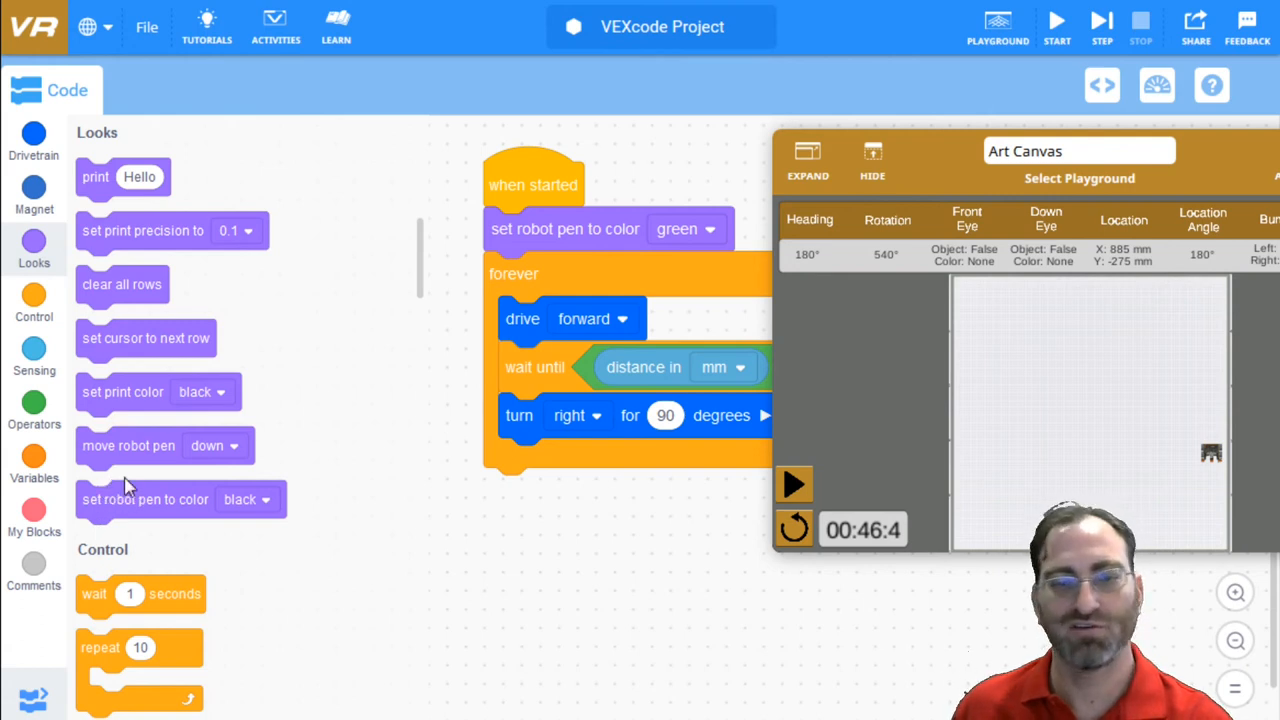
mouse_move(96, 444)
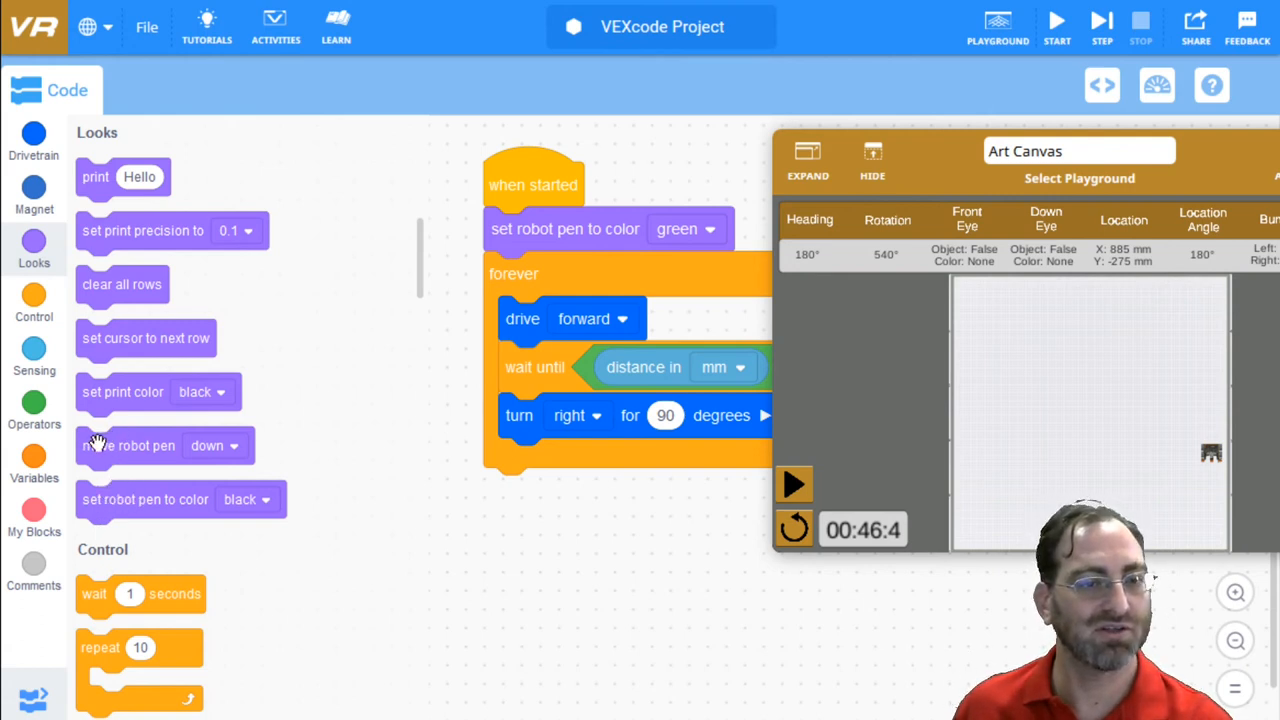
left_click_drag(128, 444, 544, 272)
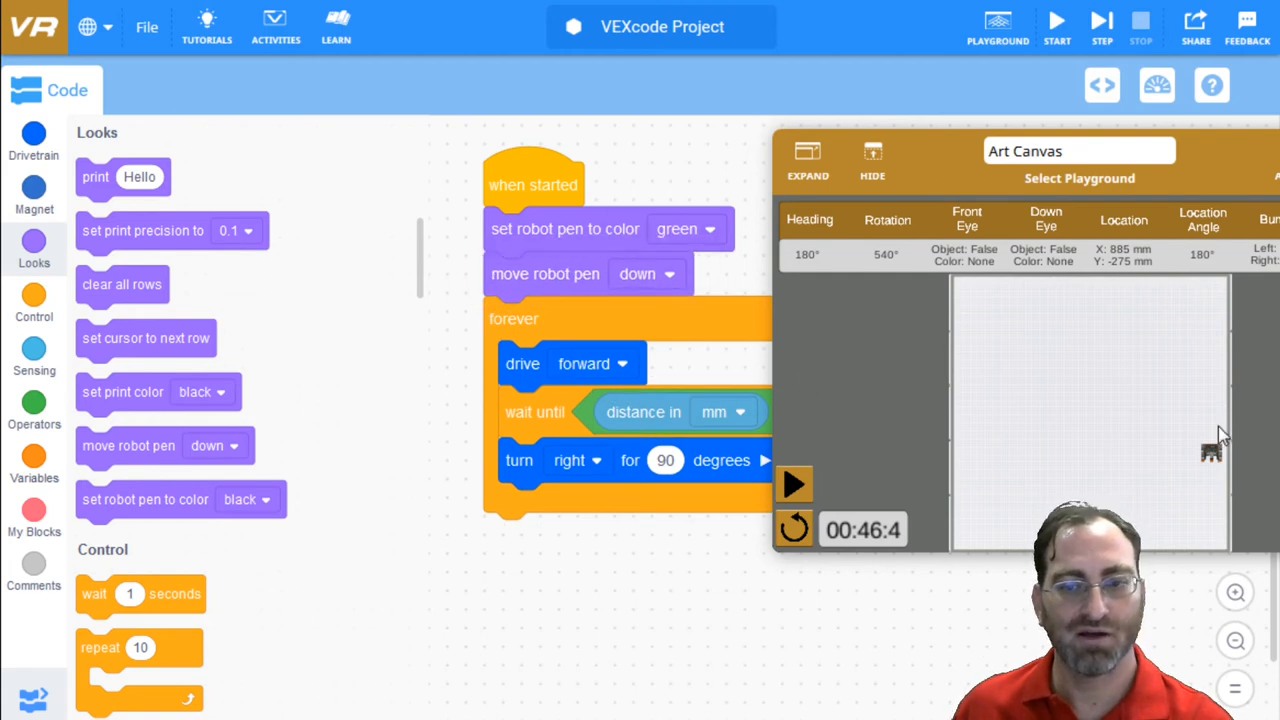
- Reset the canvas and run the updated program from the centre
left_click(792, 528)
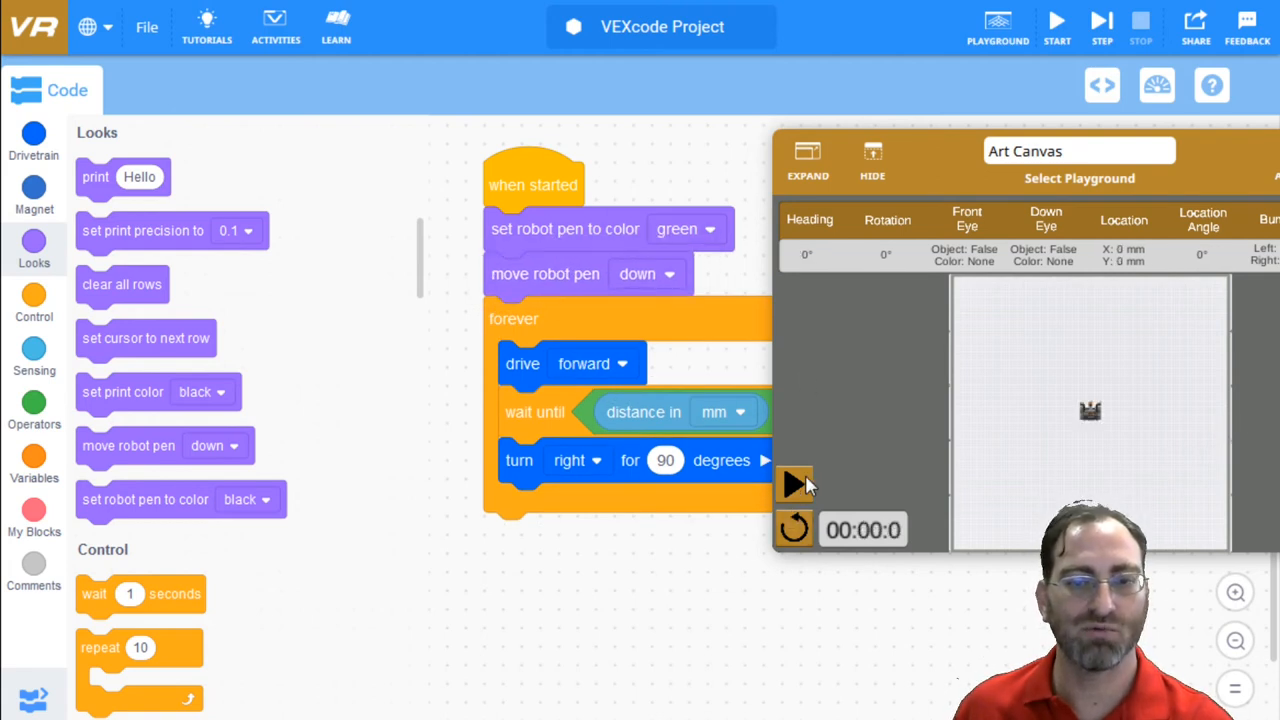
left_click(796, 484)
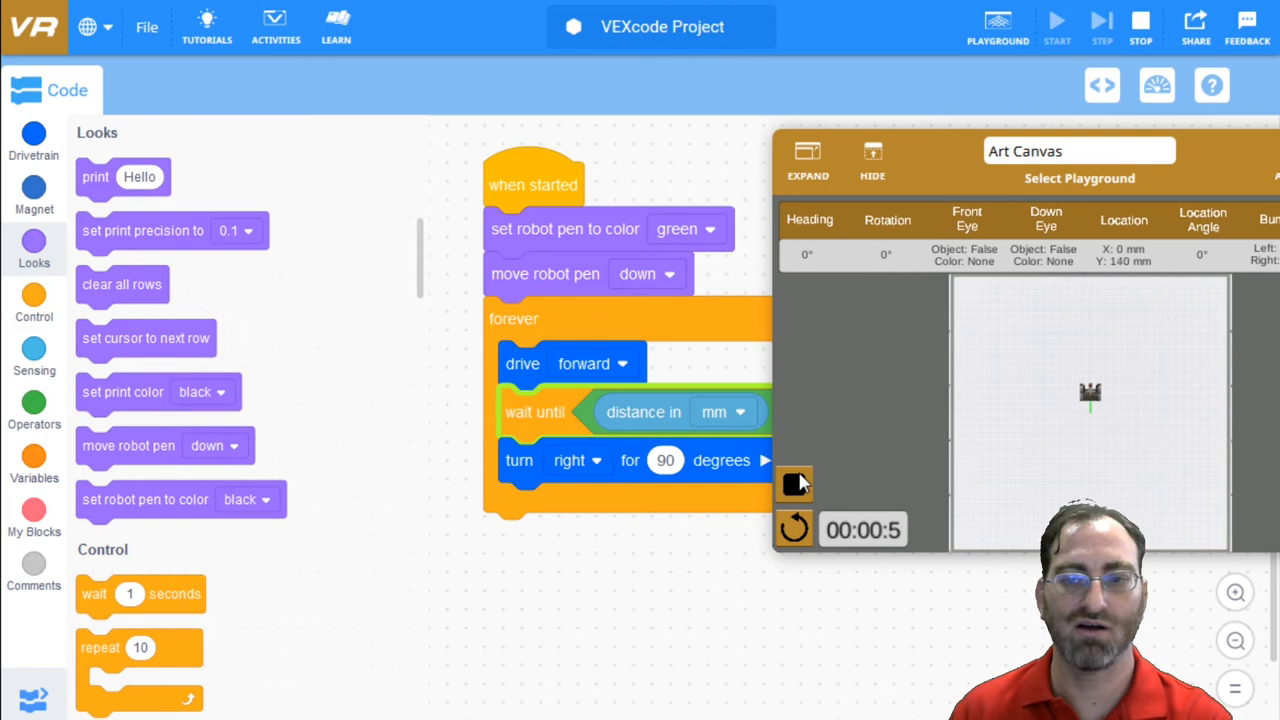